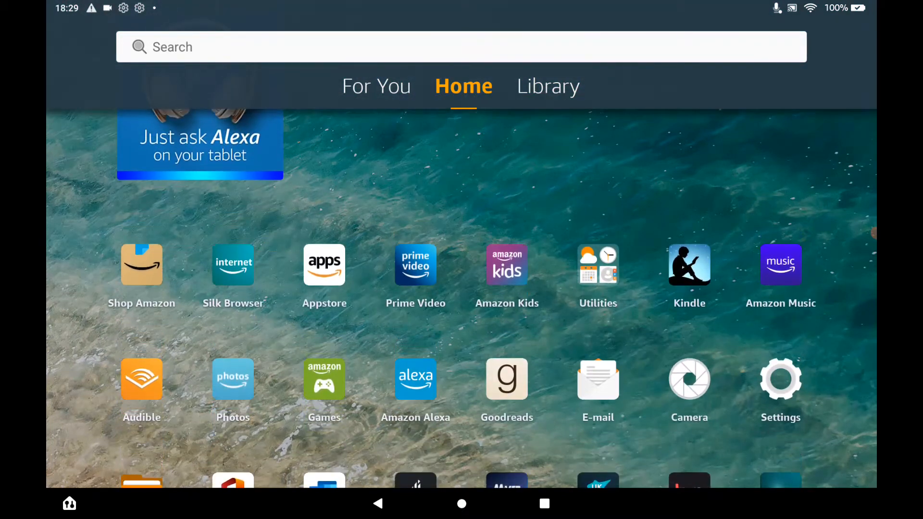
Step: Go to Settings > Device Options > About Fire Tablet and tap the serial number for developer mode
click(779, 379)
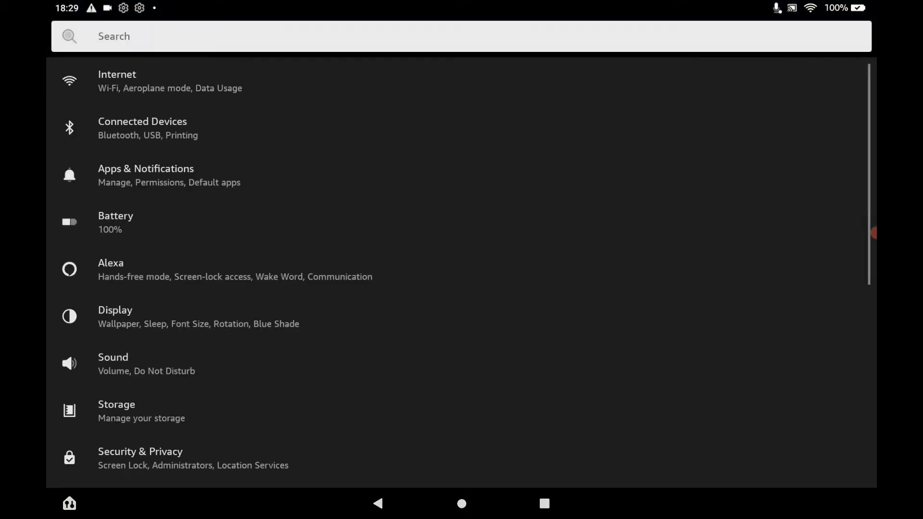
scroll(down, 3)
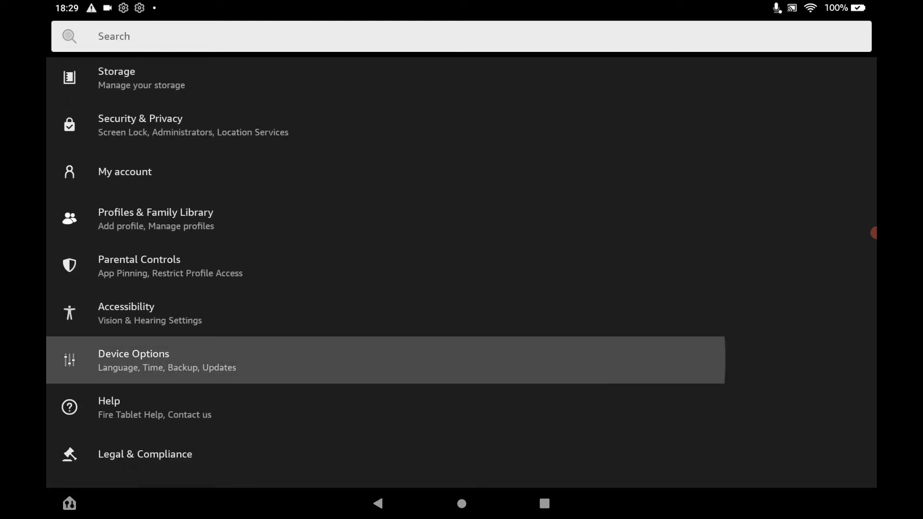
click(165, 360)
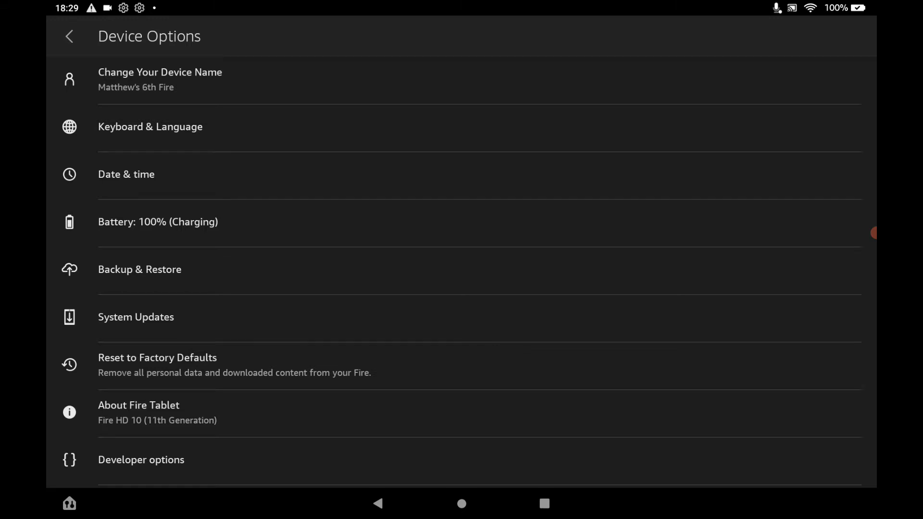
click(139, 405)
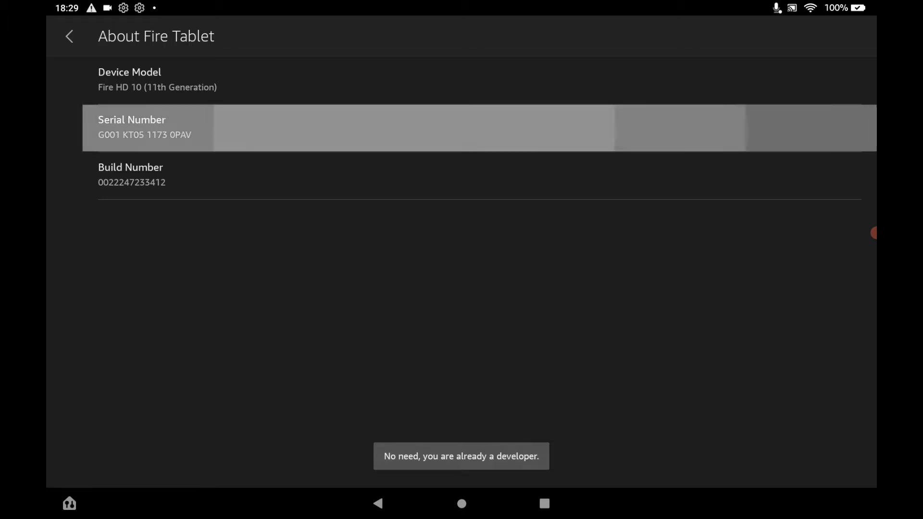
click(132, 126)
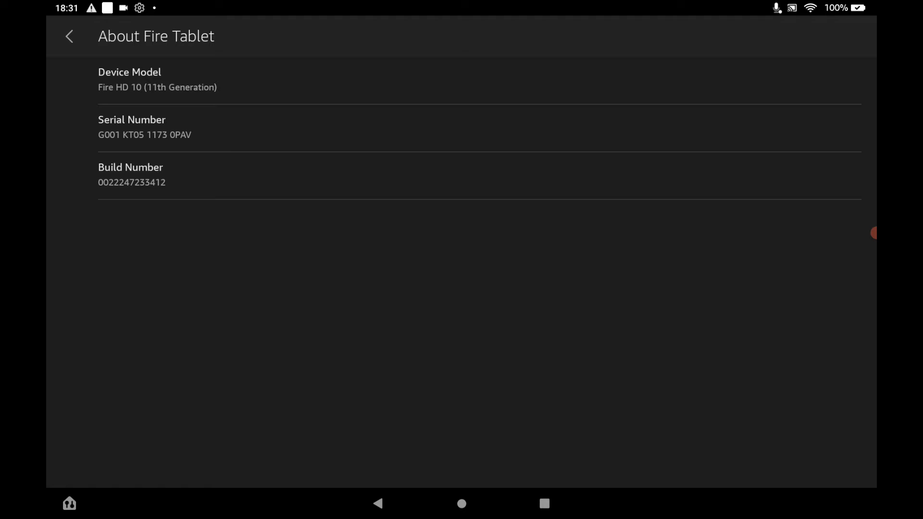
Step: Switch Developer options on and confirm allowing development settings
click(69, 37)
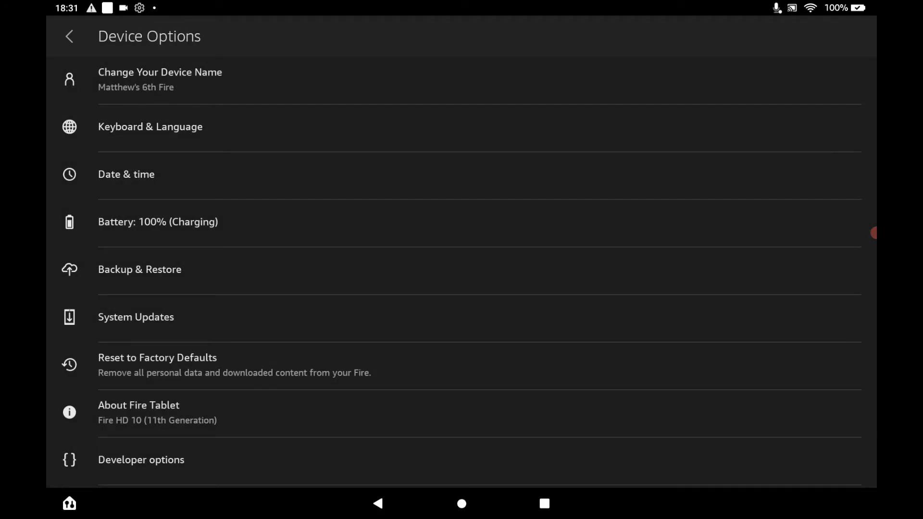
scroll(up, 3)
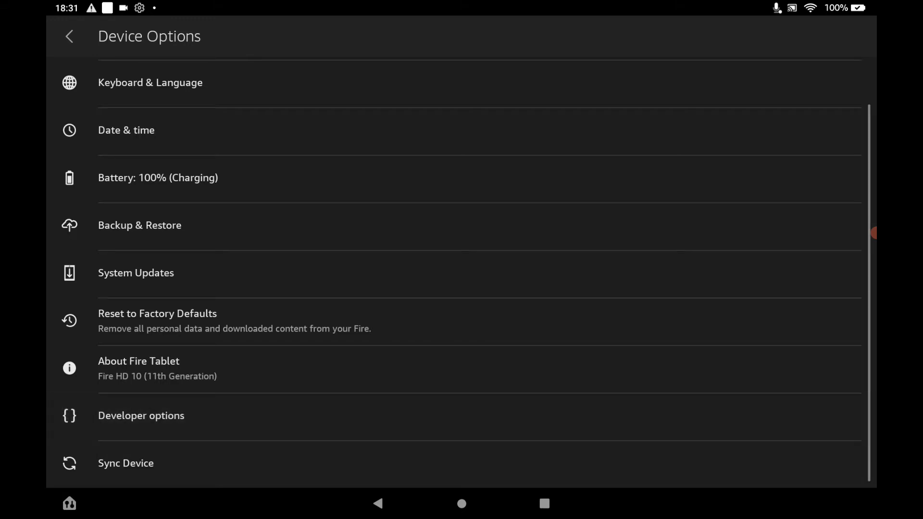
click(142, 415)
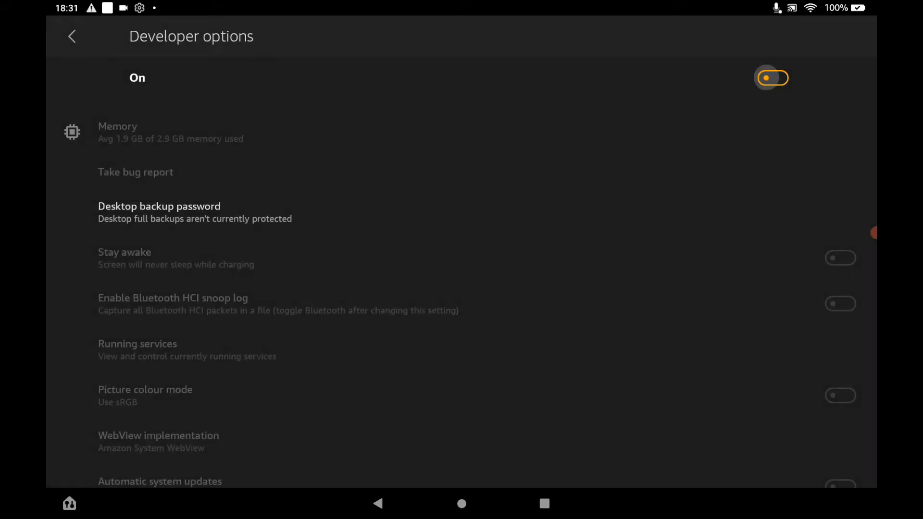
click(771, 77)
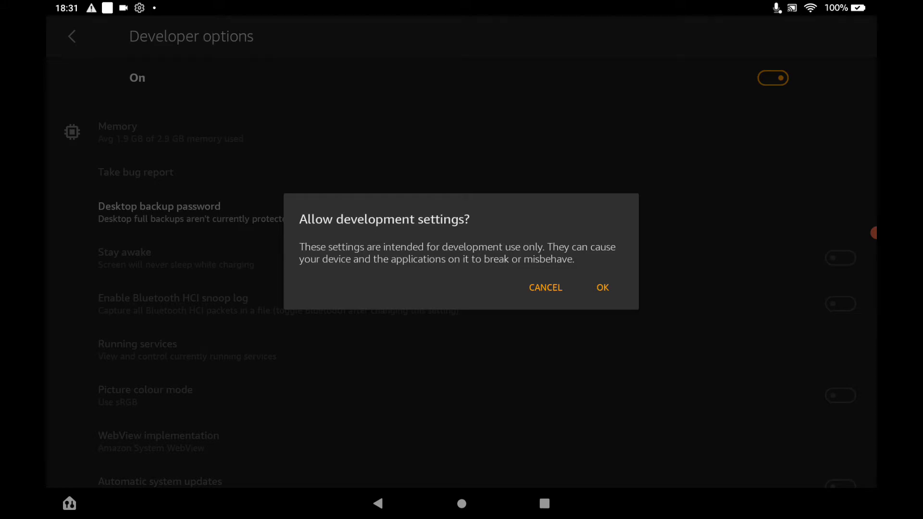
click(602, 288)
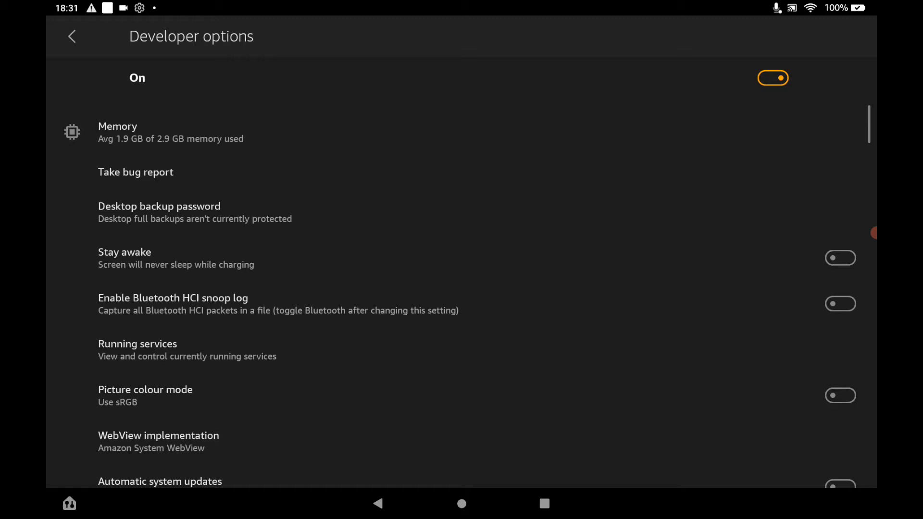
Step: Turn on USB debugging and confirm the prompt
scroll(down, 3)
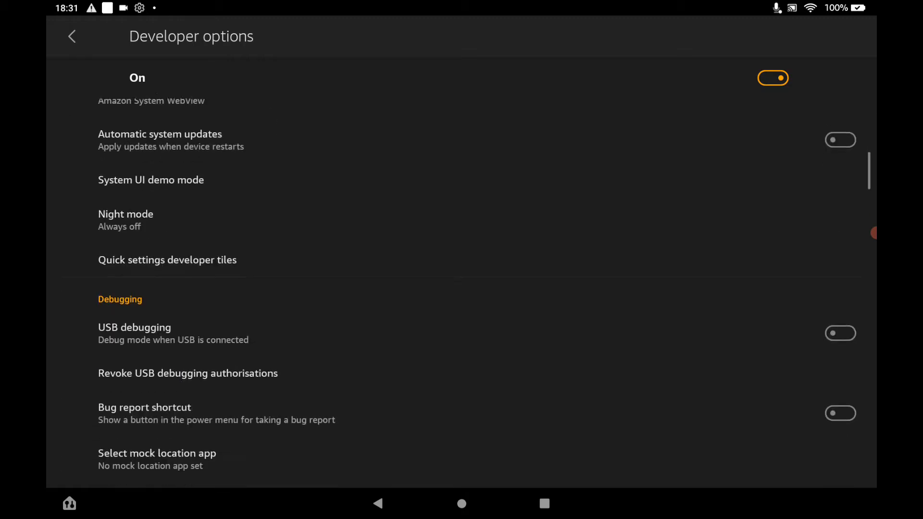
scroll(down, 3)
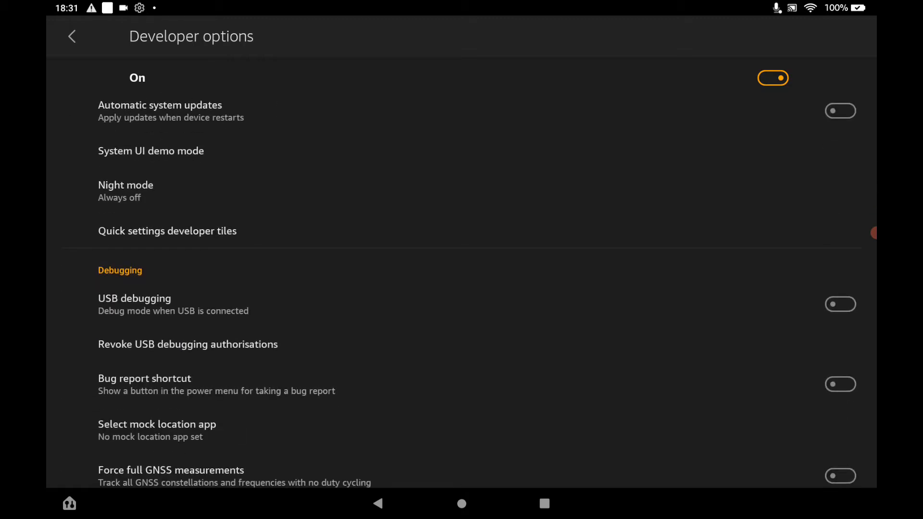
click(840, 305)
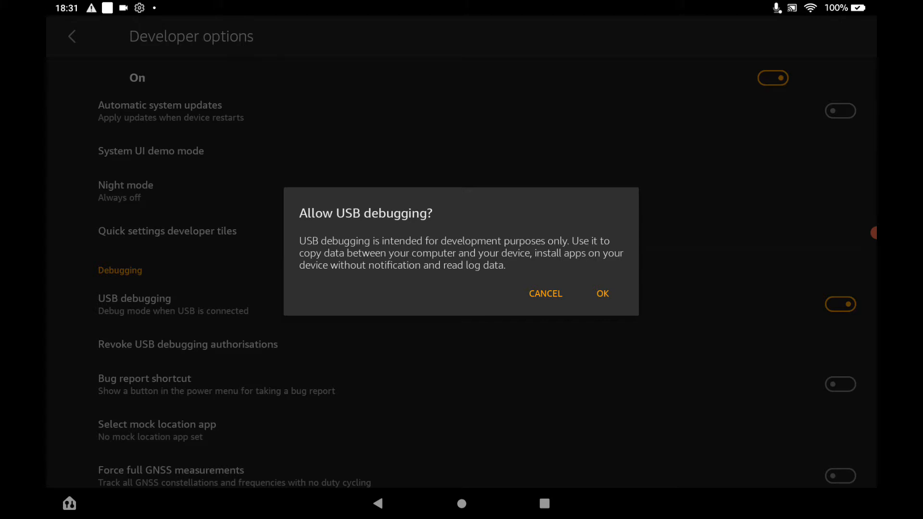
click(601, 294)
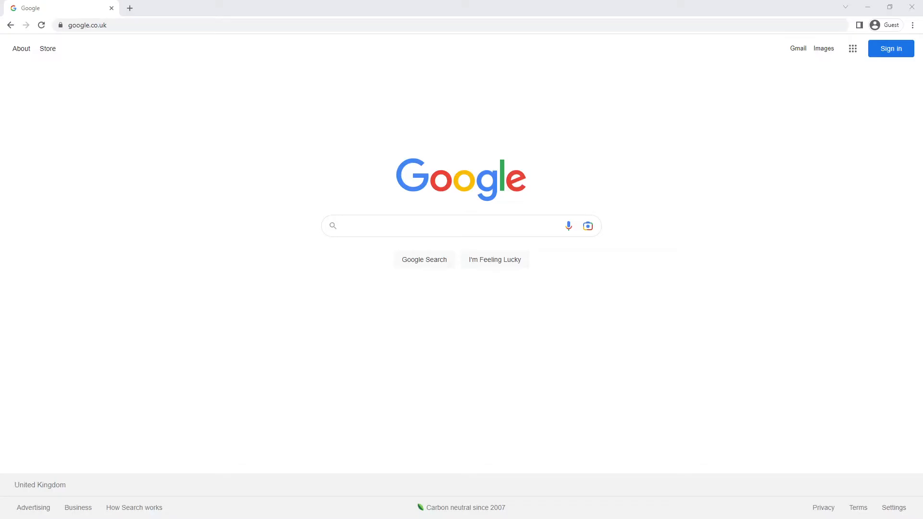
Step: Search Google for 'fire toolbox' and open the [WINDOWS][TOOL]Fire Toolbox V26.1 XDA thread
click(441, 225)
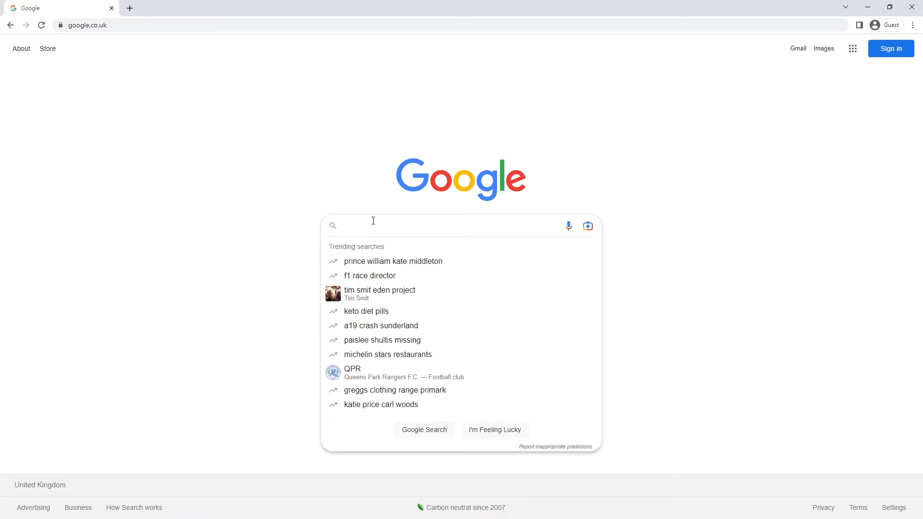
text(fire toolbox)
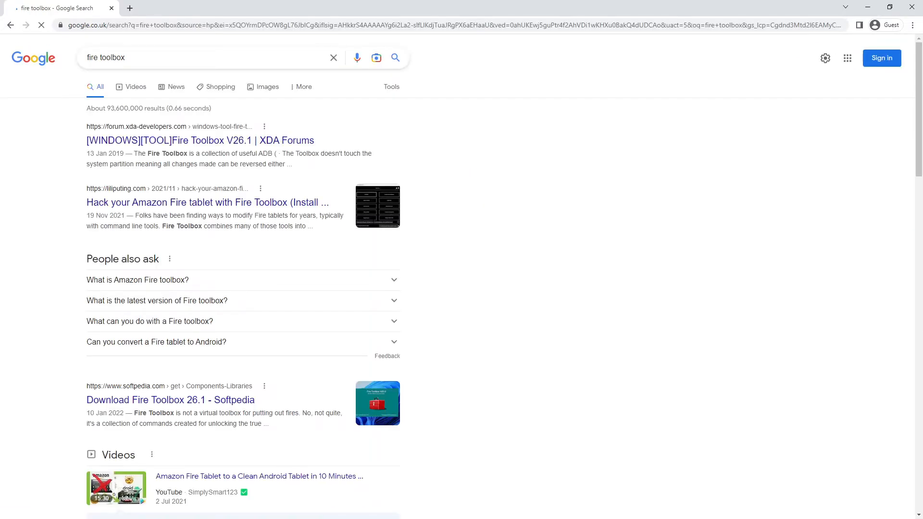
mouse_move(200, 139)
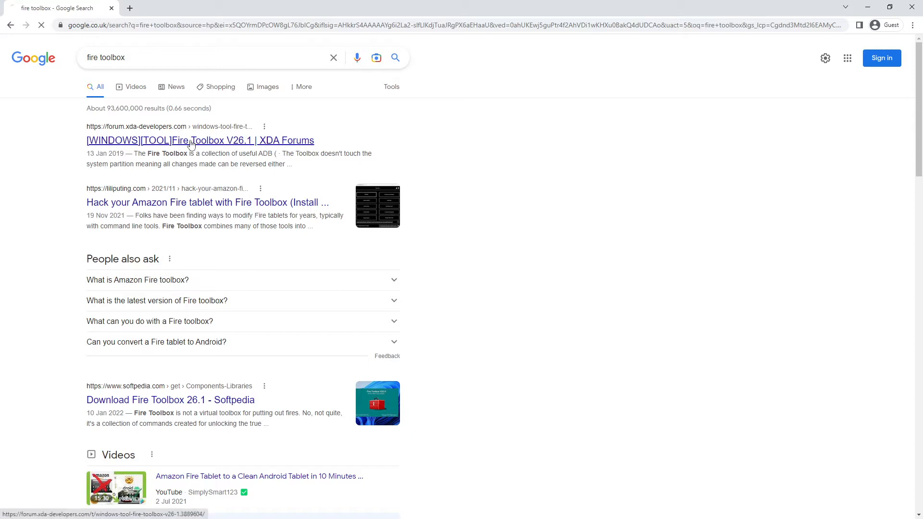
click(199, 139)
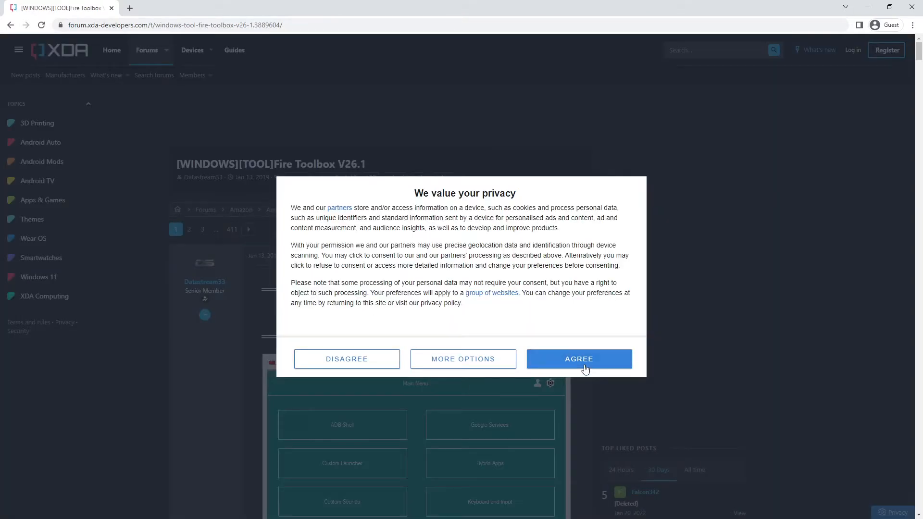
Step: Accept privacy consent, close the newsletter pop-up, and download the V26.1 Installer (.exe)
click(579, 359)
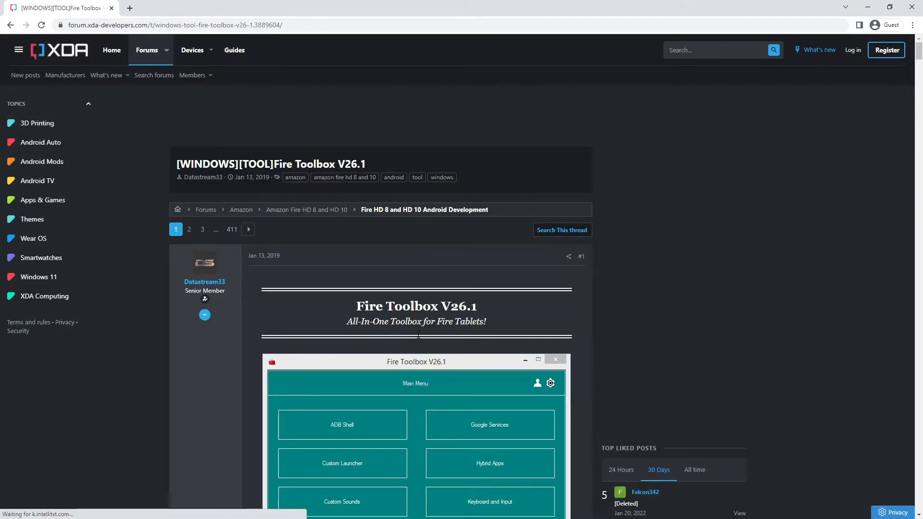
scroll(down, 3)
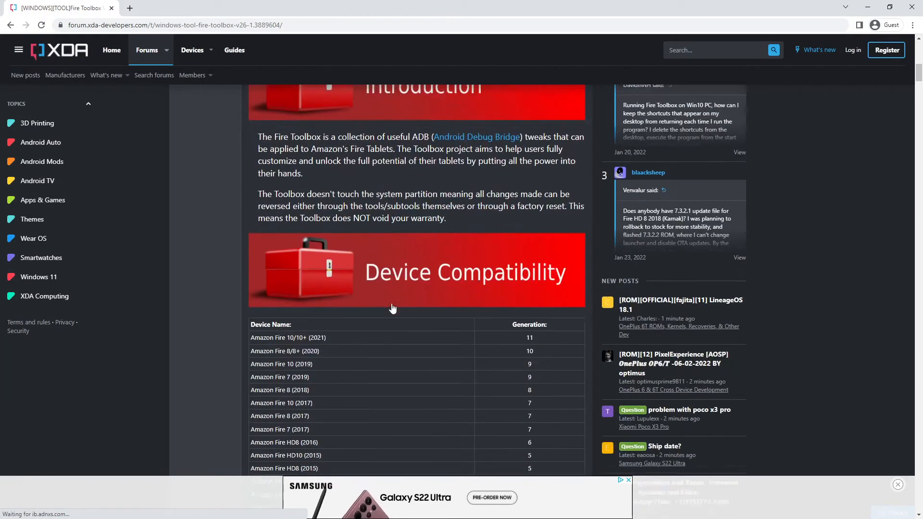
scroll(down, 3)
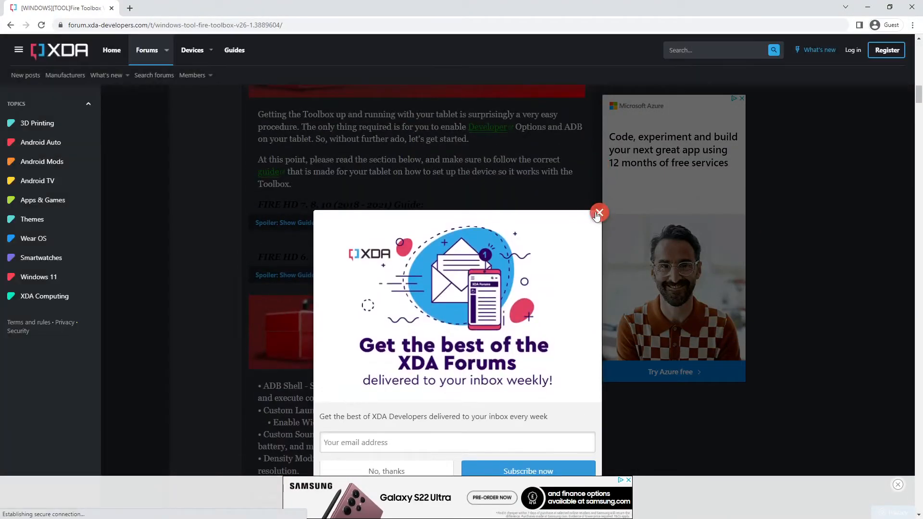
click(599, 213)
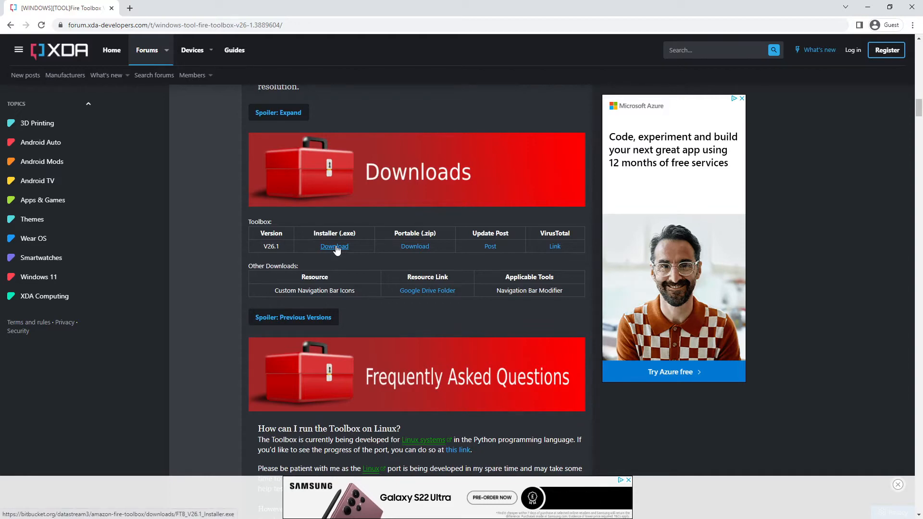
click(333, 246)
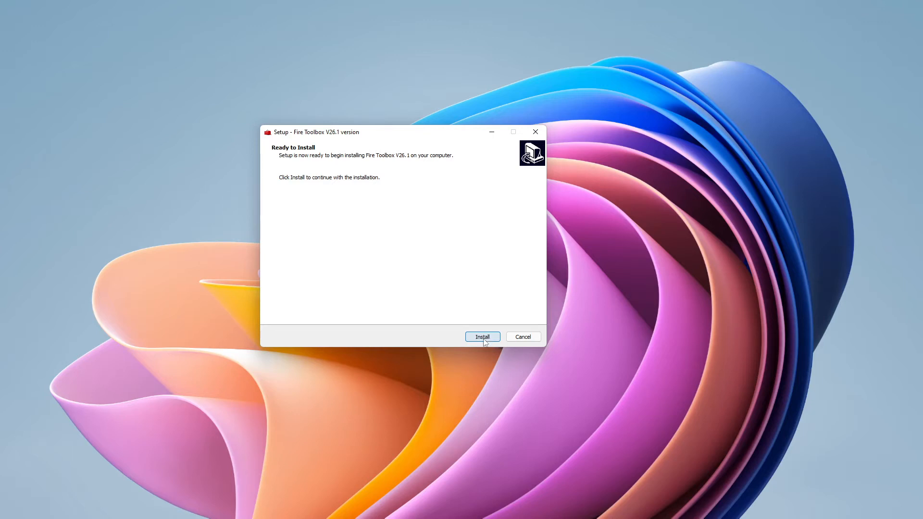
Step: Install Fire Toolbox V26.1 and finish with 'Launch Fire Toolbox V26.1' checked
click(482, 336)
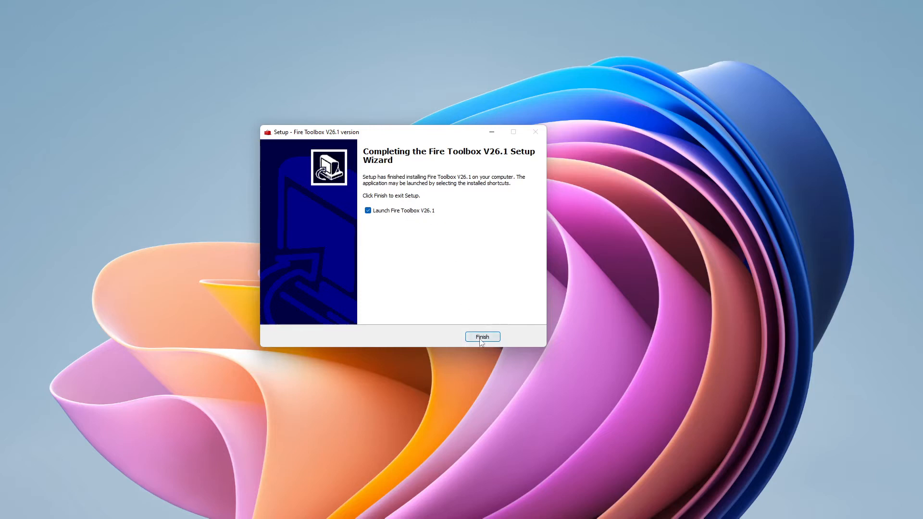
click(482, 337)
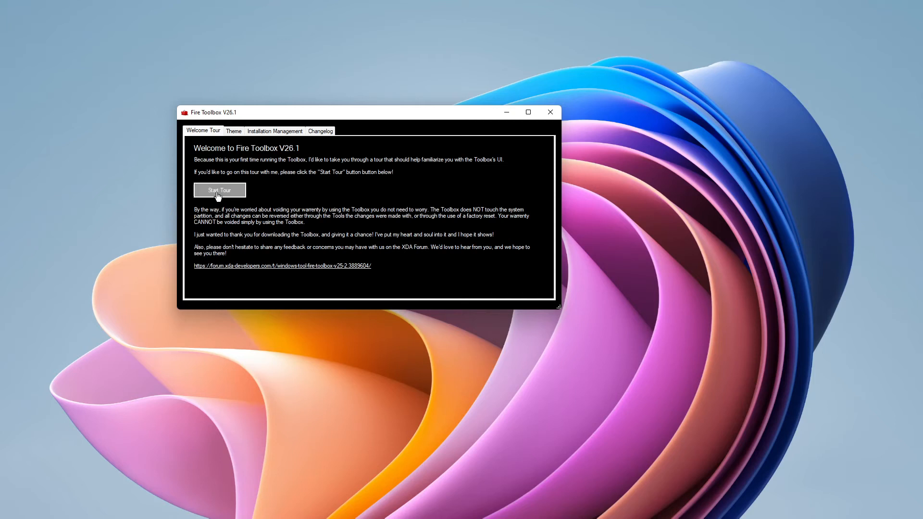
Step: Start the Welcome Tour and acknowledge the first tour tip
click(220, 190)
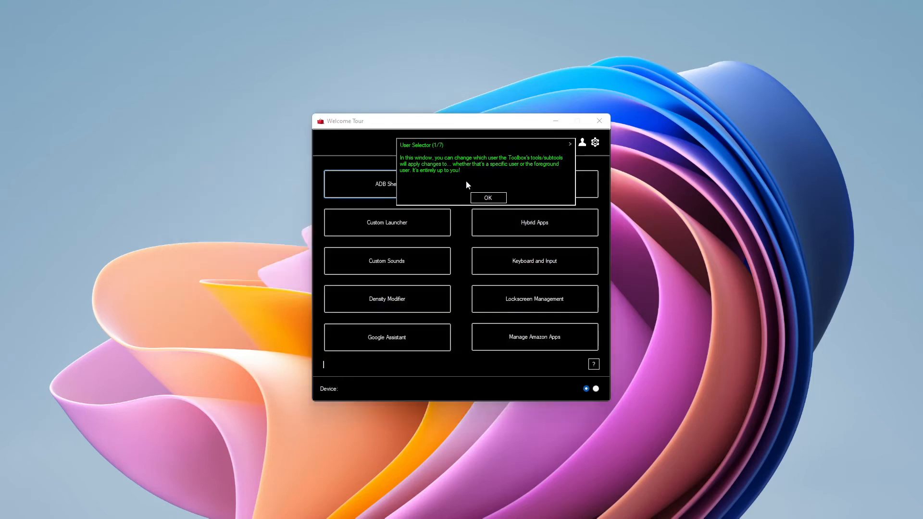
click(487, 197)
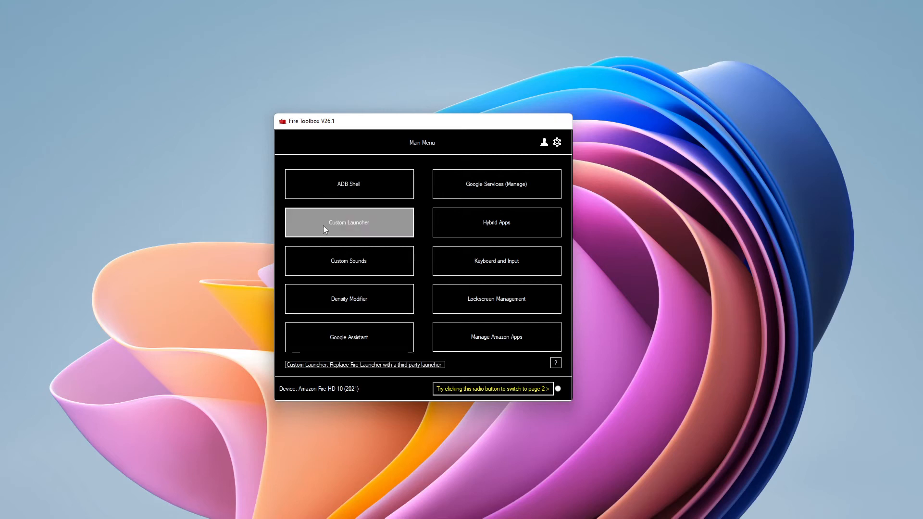
Step: Install Nova Launcher via Custom Launcher with Re-route Homekey and Enable Widget Support
click(348, 223)
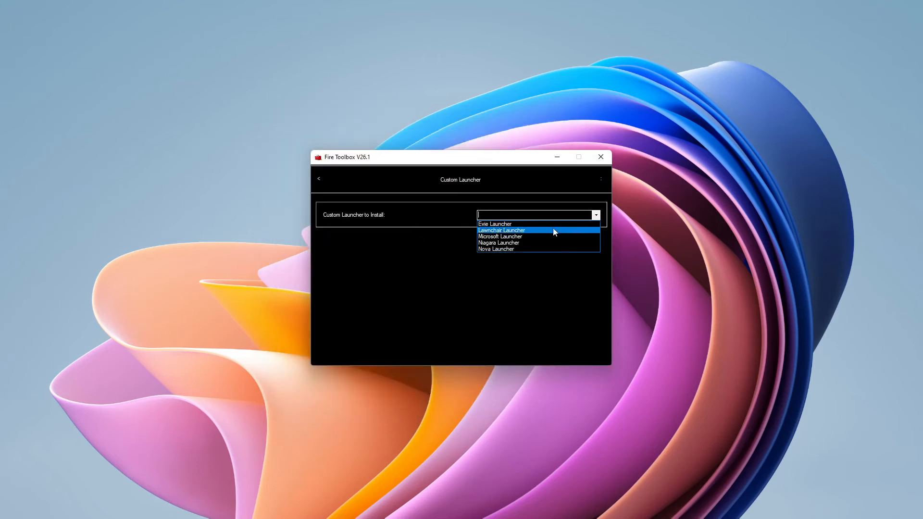
mouse_move(529, 244)
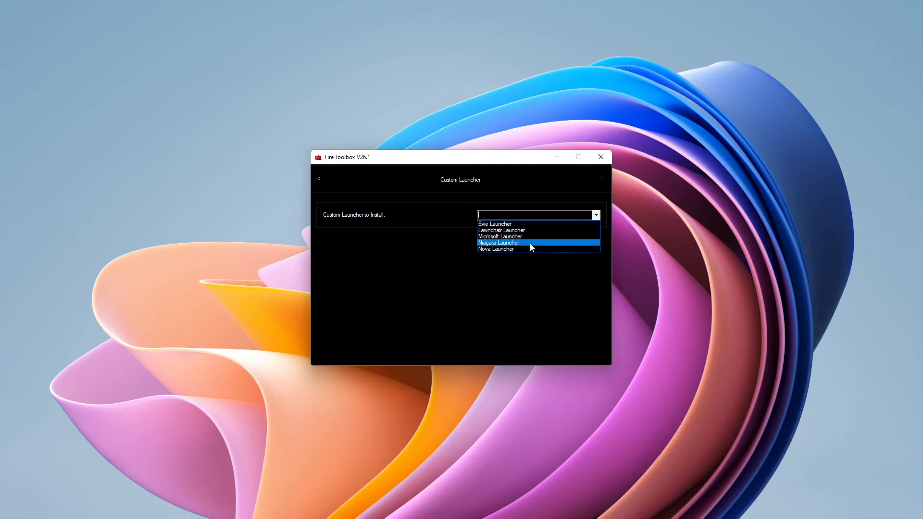
mouse_move(515, 249)
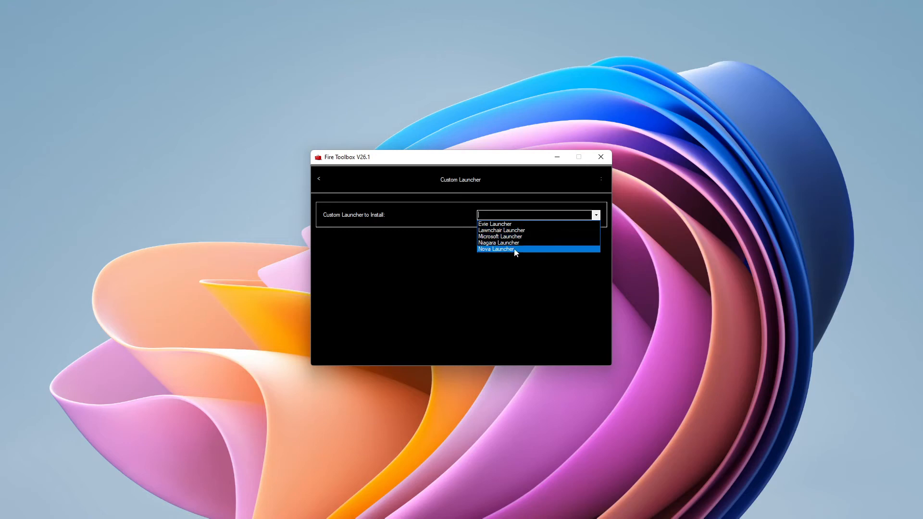
click(495, 249)
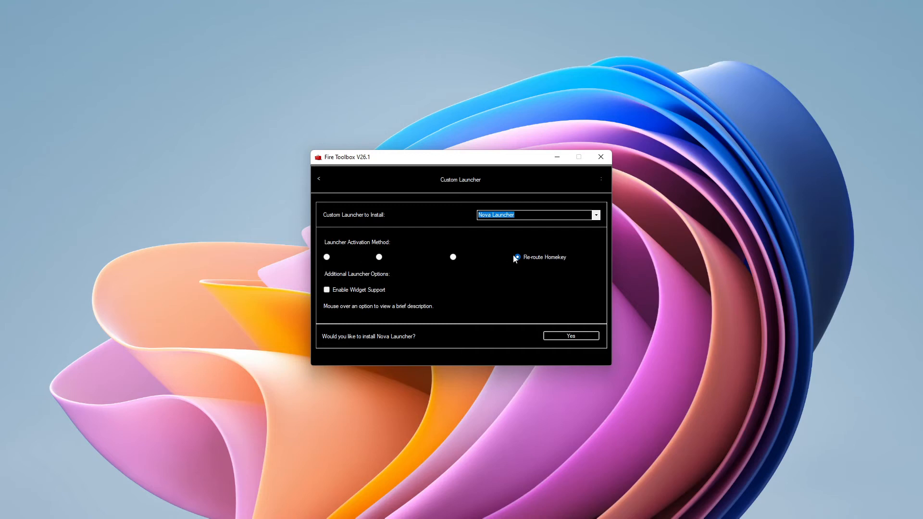
click(517, 257)
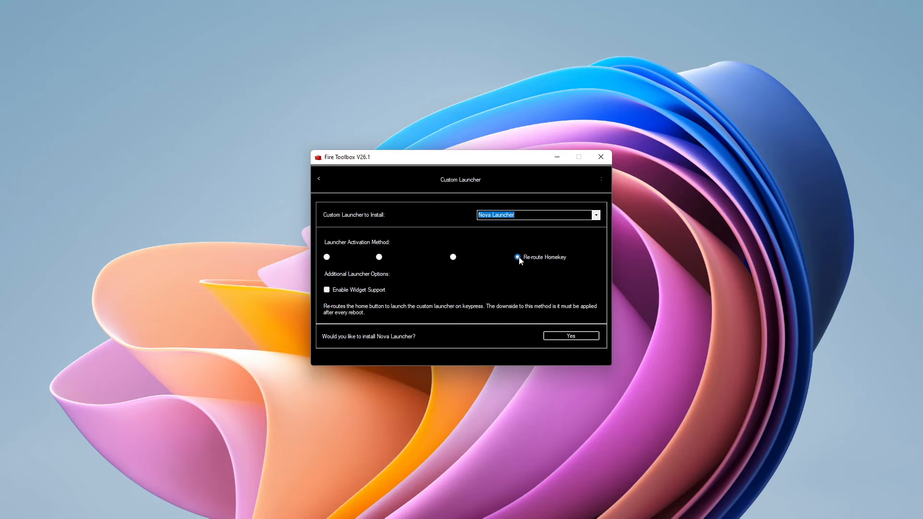
click(327, 289)
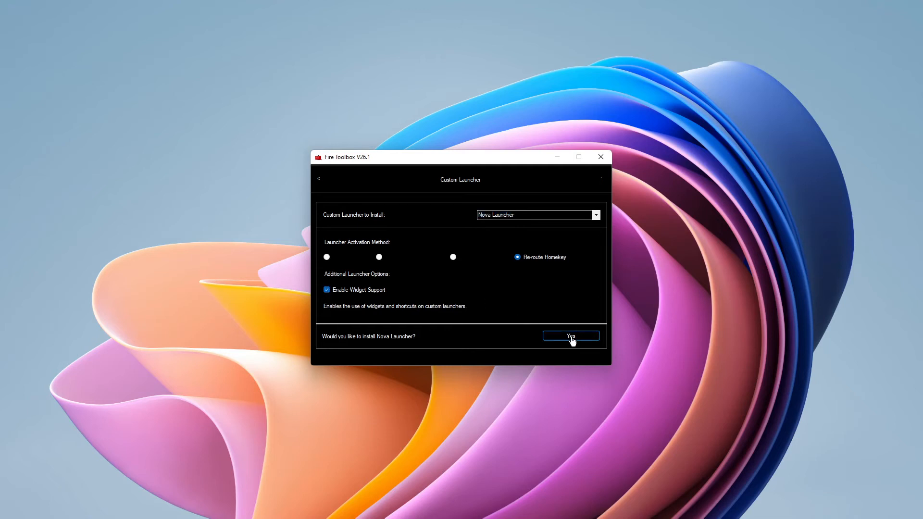
click(569, 336)
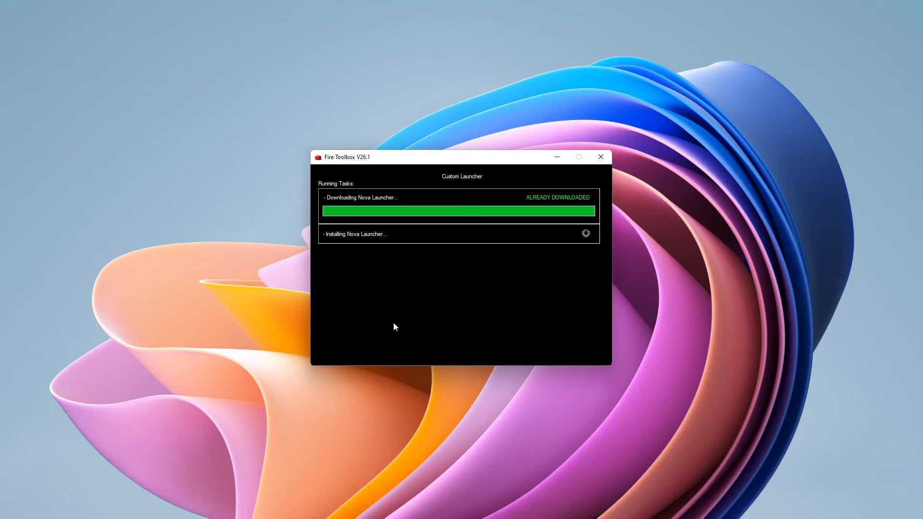
mouse_move(404, 313)
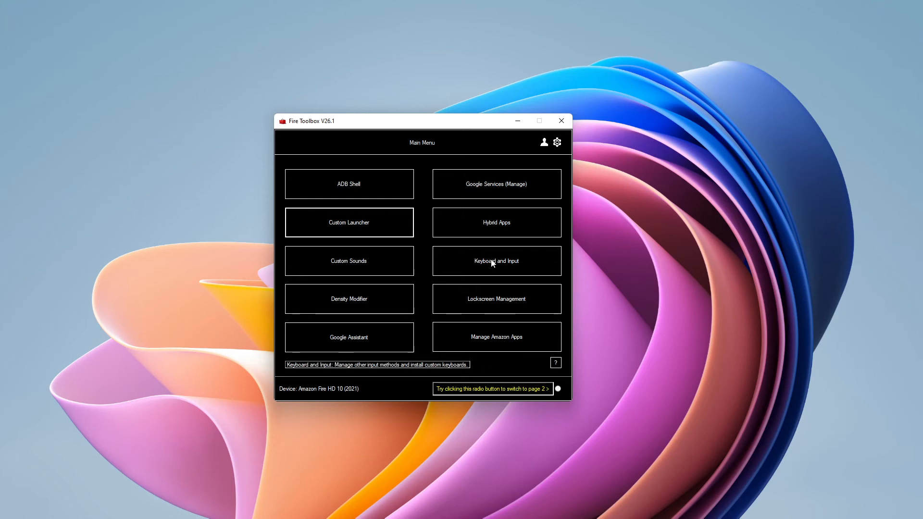
Step: Close the Fire Toolbox window from its title bar X button
click(548, 388)
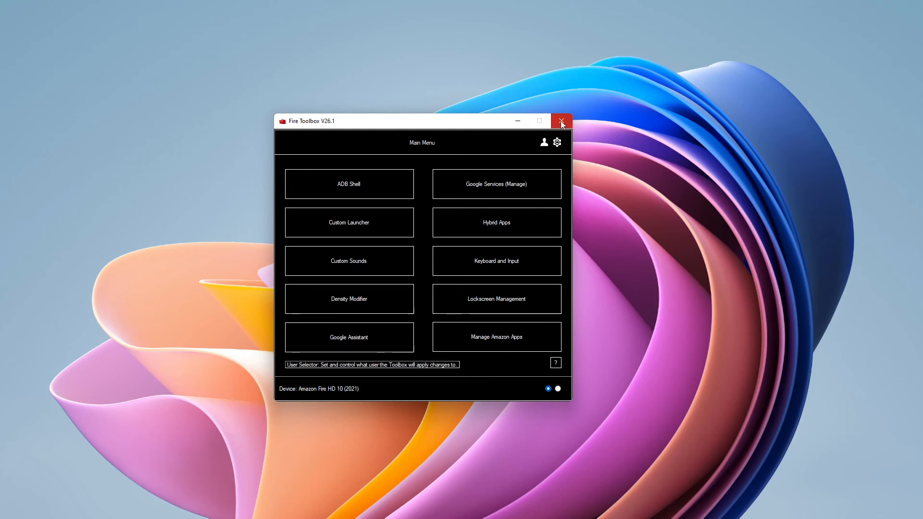
mouse_move(561, 122)
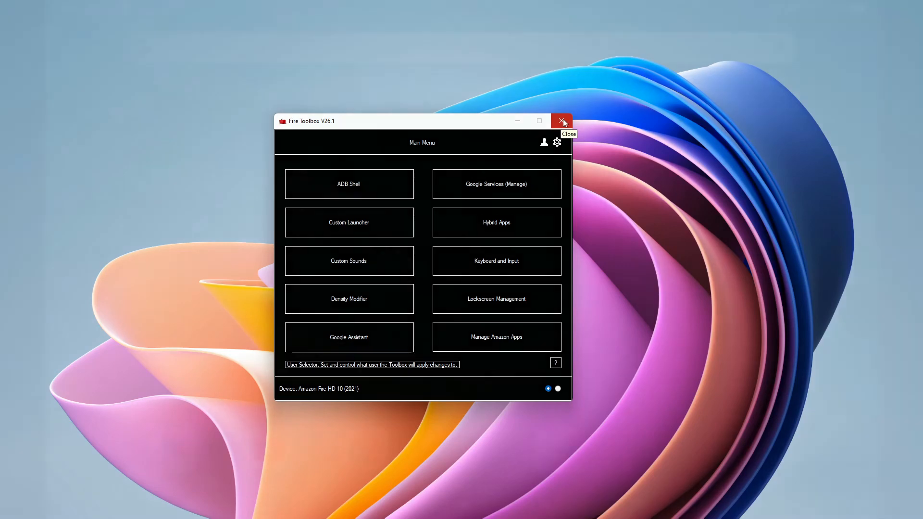
click(561, 121)
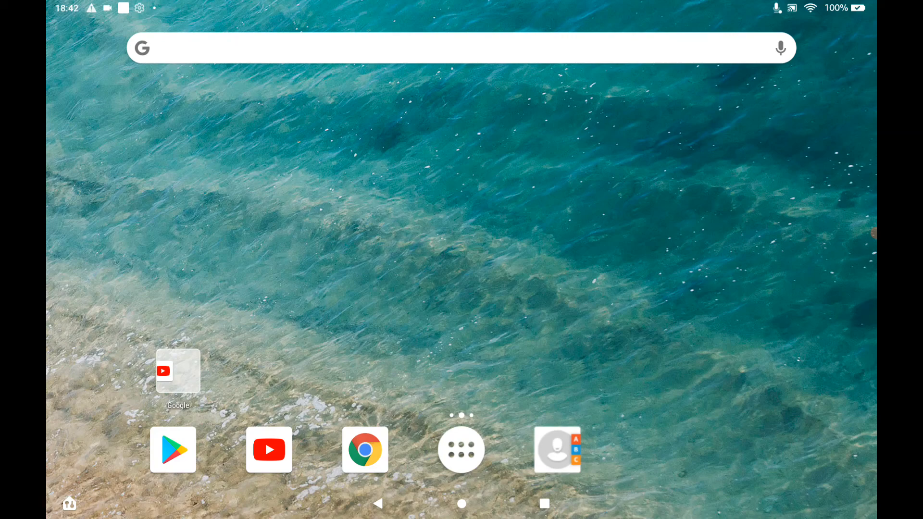
Step: Open Nova Launcher's app drawer and scroll through the installed apps
click(461, 449)
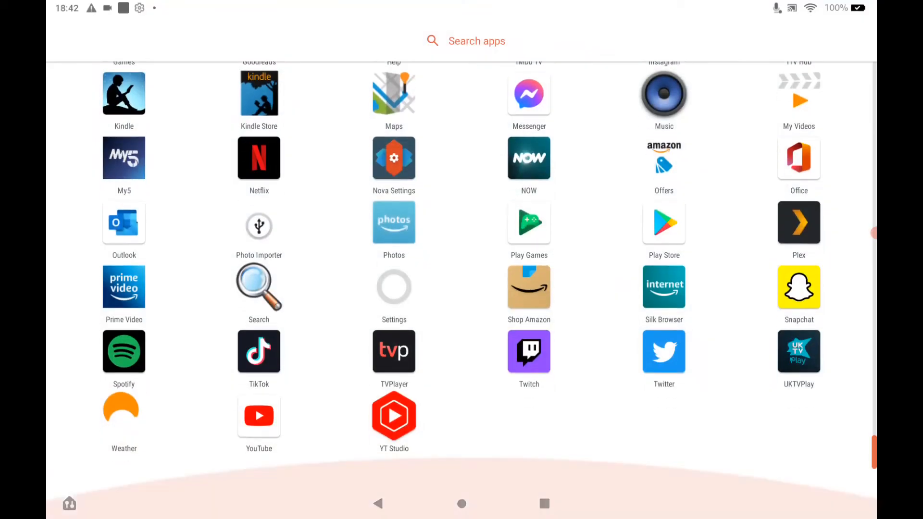
scroll(up, 3)
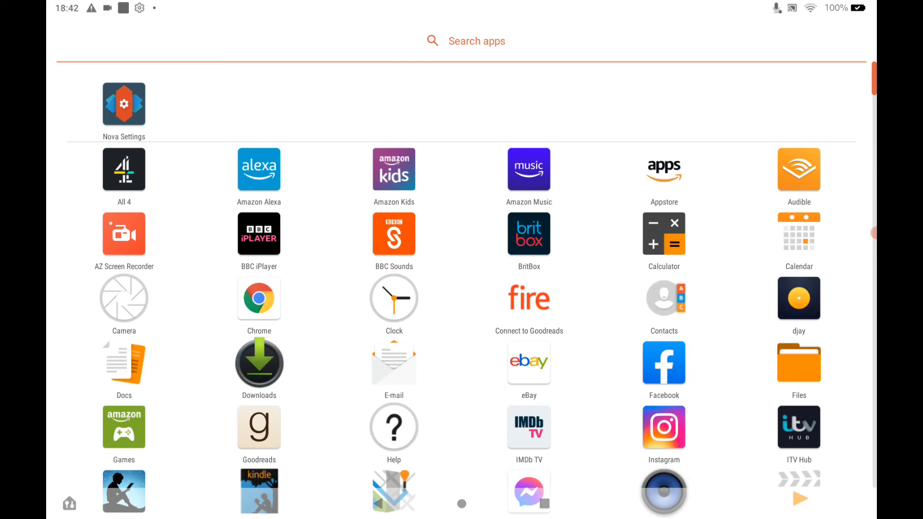